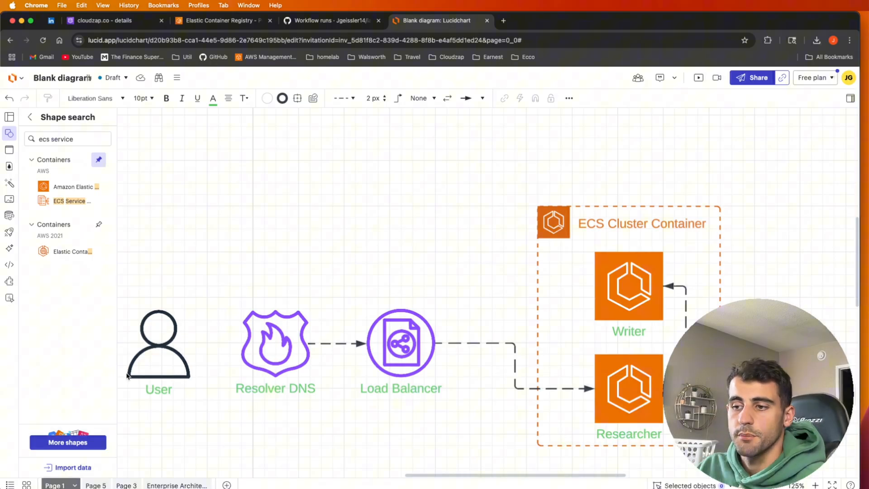
Point out the User, Resolver DNS and Load Balancer shapes in the architecture diagram
{"action": "left_click", "coordinate": [276, 342]}
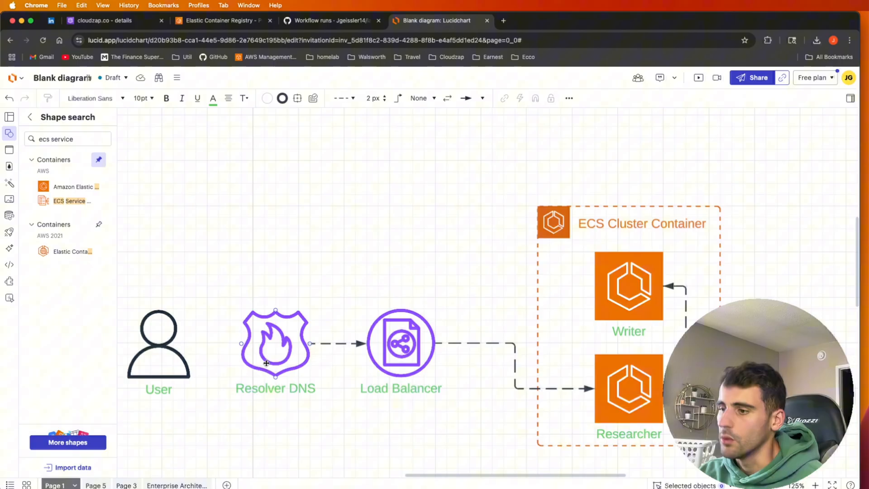
{"action": "left_click", "coordinate": [401, 342]}
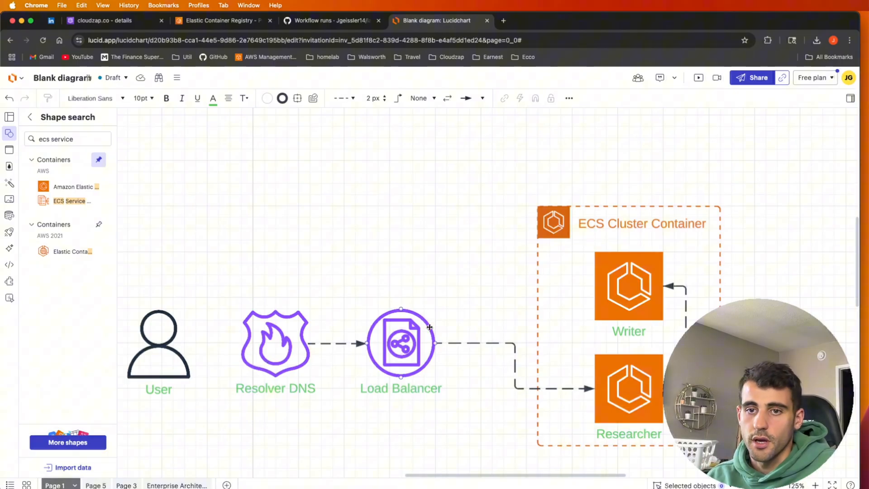
{"action": "left_click", "coordinate": [629, 388]}
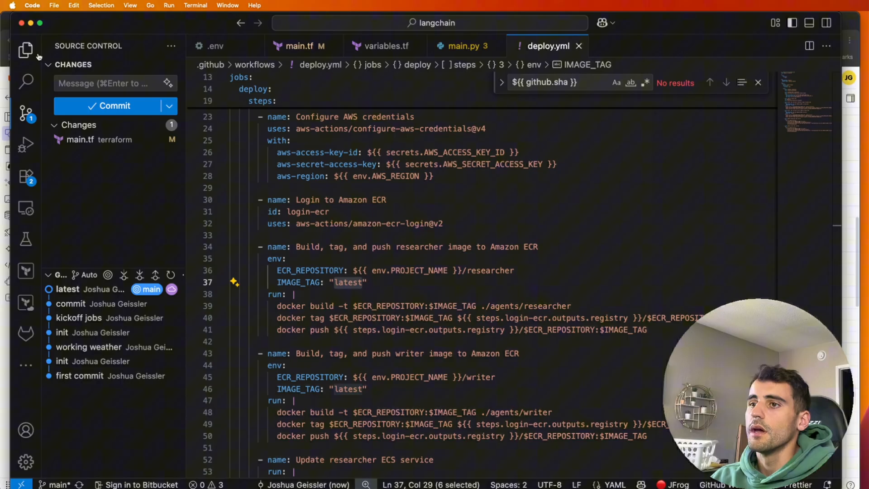
Show the Explorer file tree and review the Terraform main.tf
{"action": "left_click", "coordinate": [25, 49]}
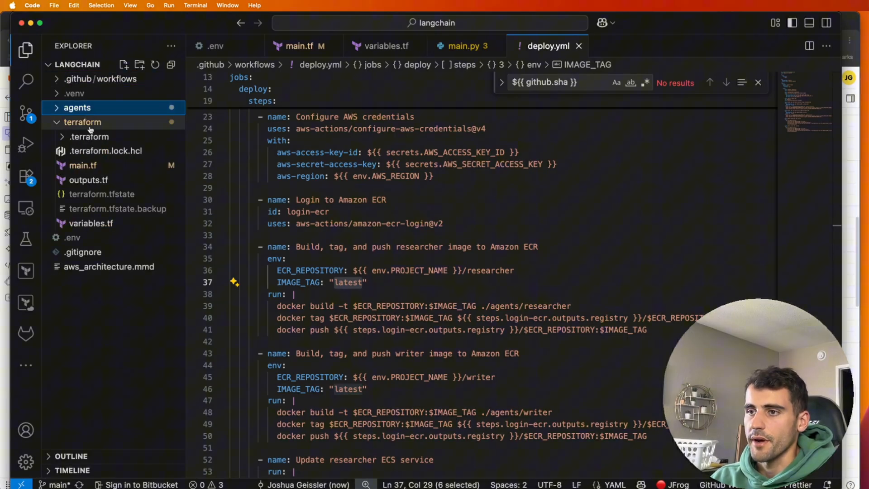
{"action": "left_click", "coordinate": [81, 122]}
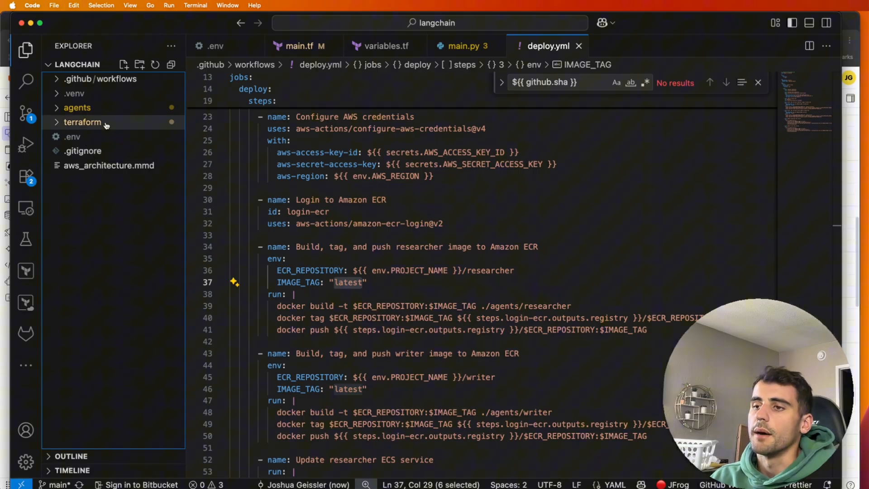
{"action": "left_click", "coordinate": [82, 122]}
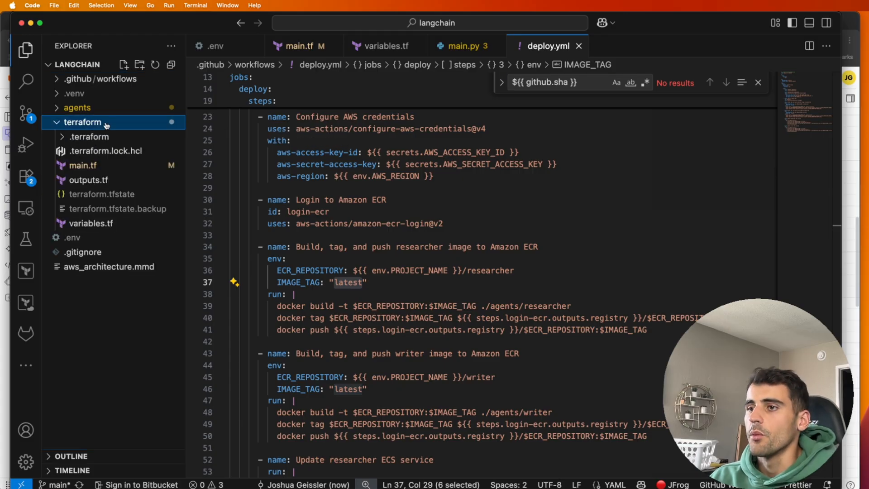
{"action": "left_click", "coordinate": [299, 46]}
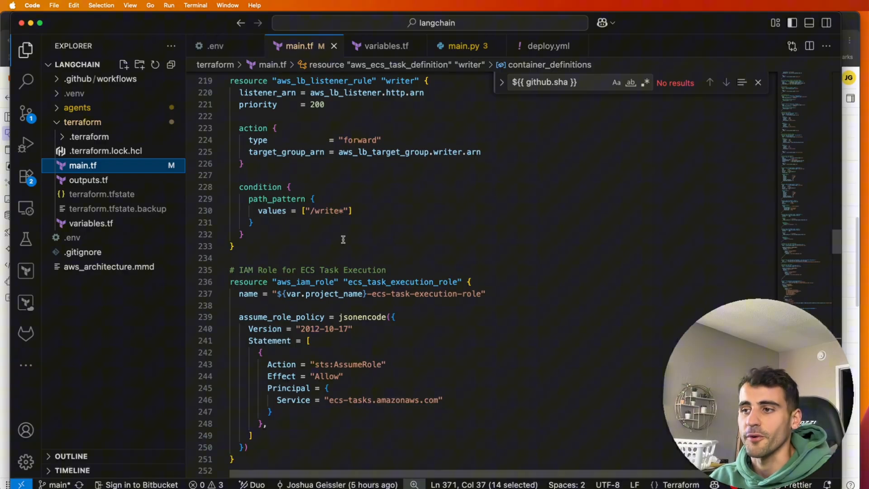
{"action": "scroll", "scroll_direction": "up", "scroll_amount": 3}
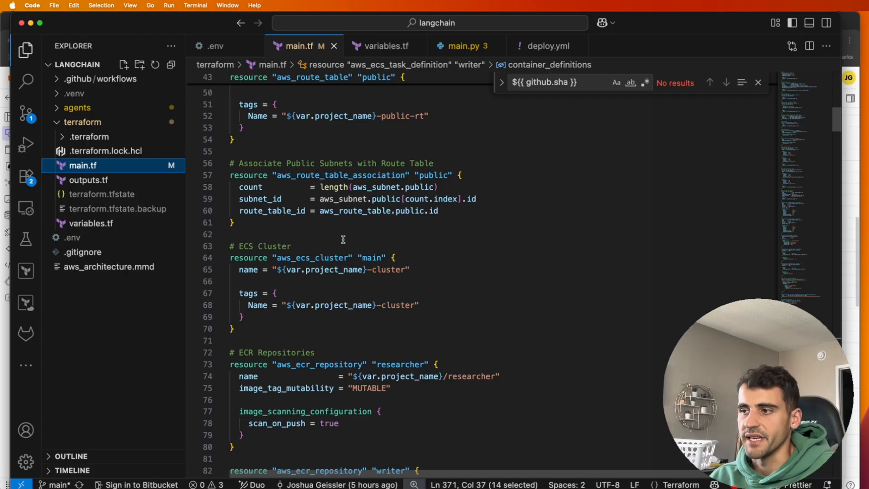
Expand agents > writer and bring up the writer agent's main.py
{"action": "left_click", "coordinate": [82, 122]}
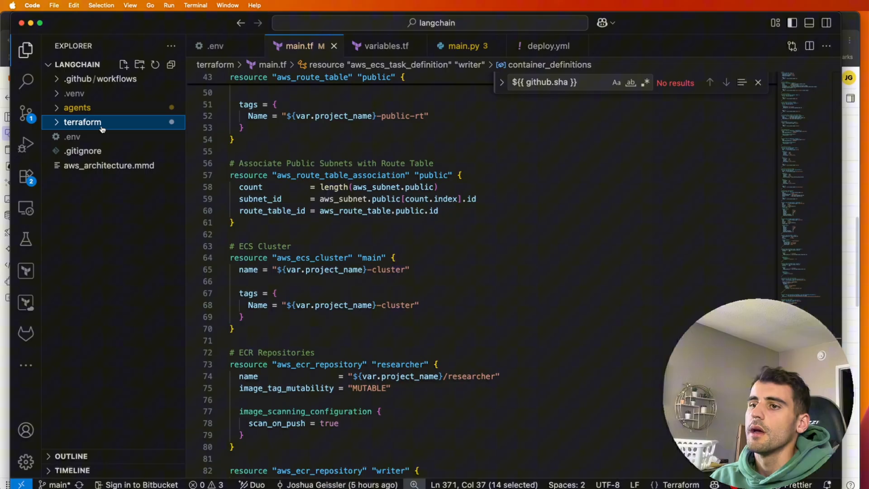
{"action": "left_click", "coordinate": [77, 108]}
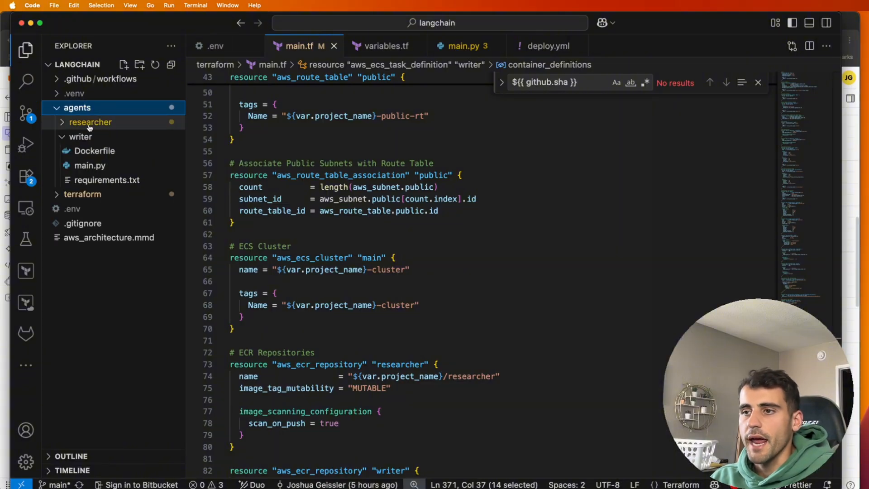
{"action": "left_click", "coordinate": [81, 136]}
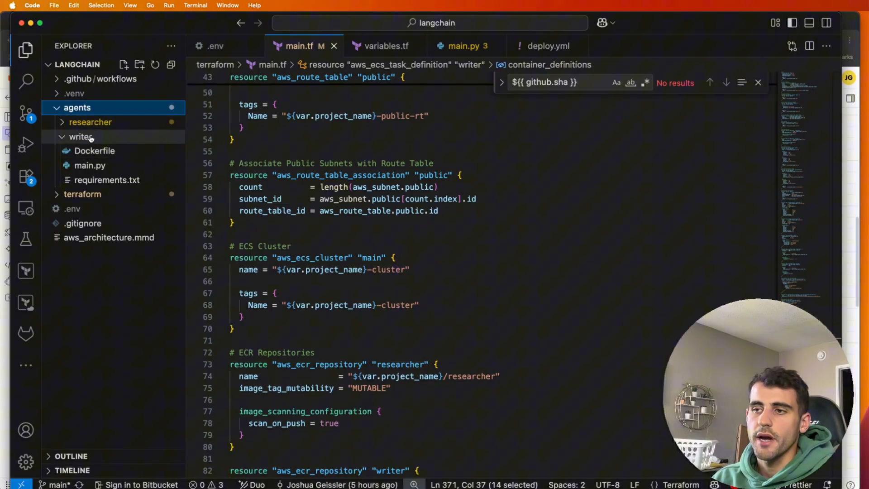
{"action": "left_click", "coordinate": [89, 165]}
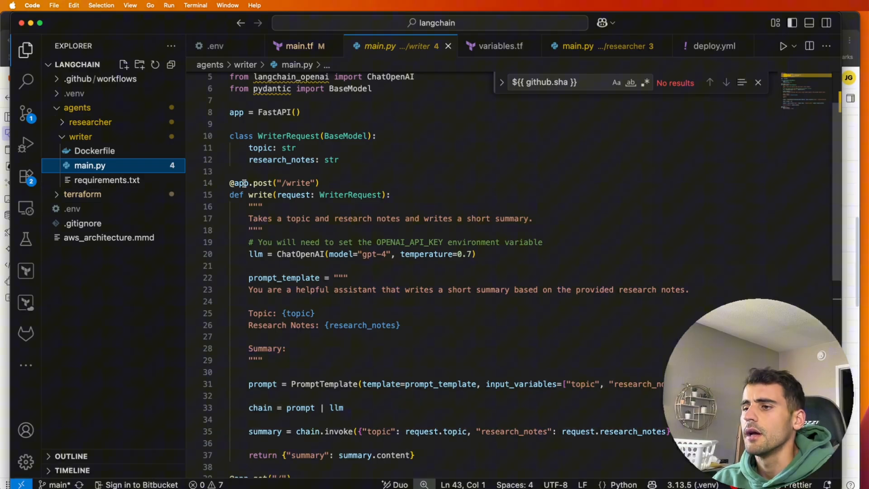
Scroll through writer/main.py and highlight every use of research_notes
{"action": "scroll", "scroll_direction": "down", "scroll_amount": 3}
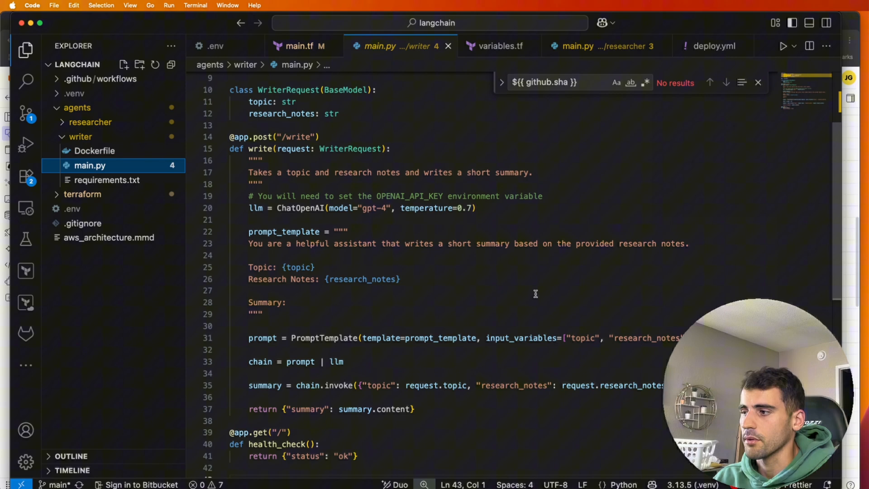
{"action": "mouse_move", "coordinate": [366, 265]}
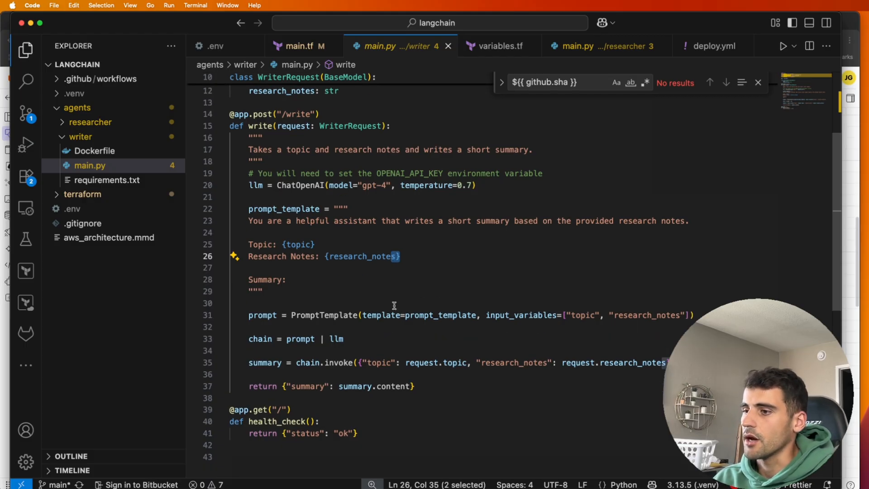
{"action": "mouse_move", "coordinate": [261, 339]}
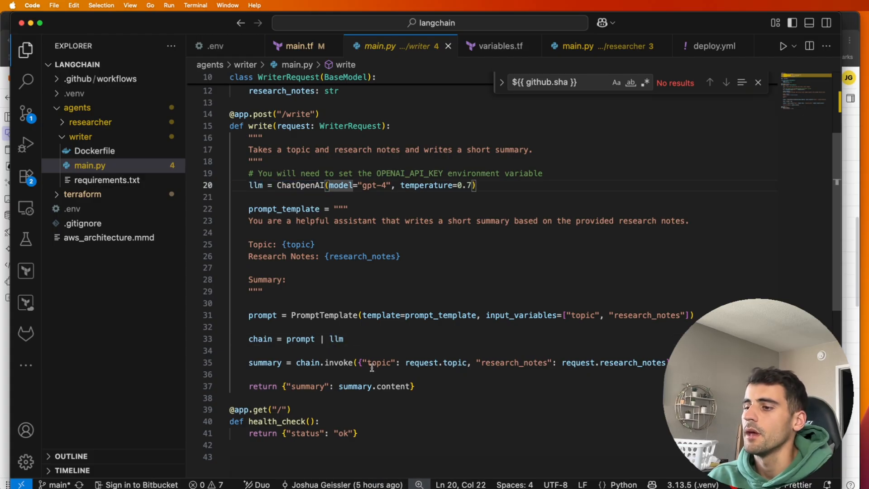
{"action": "double_click", "coordinate": [308, 363]}
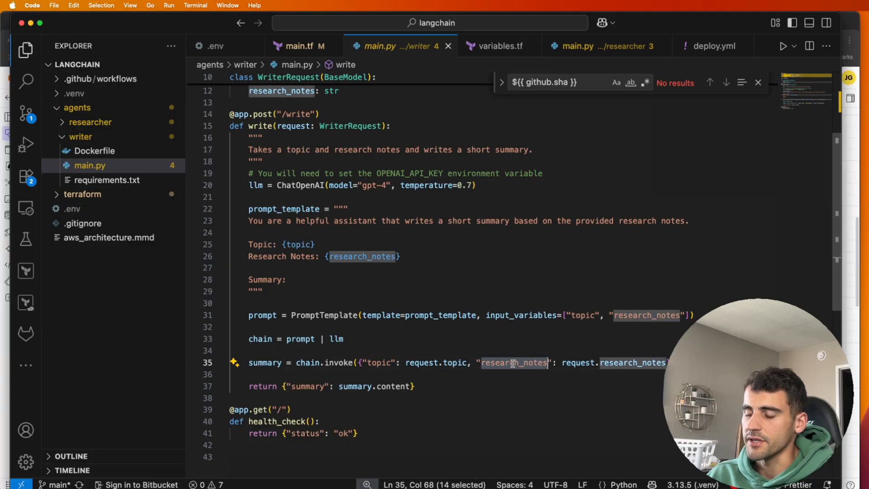
{"action": "mouse_move", "coordinate": [391, 387]}
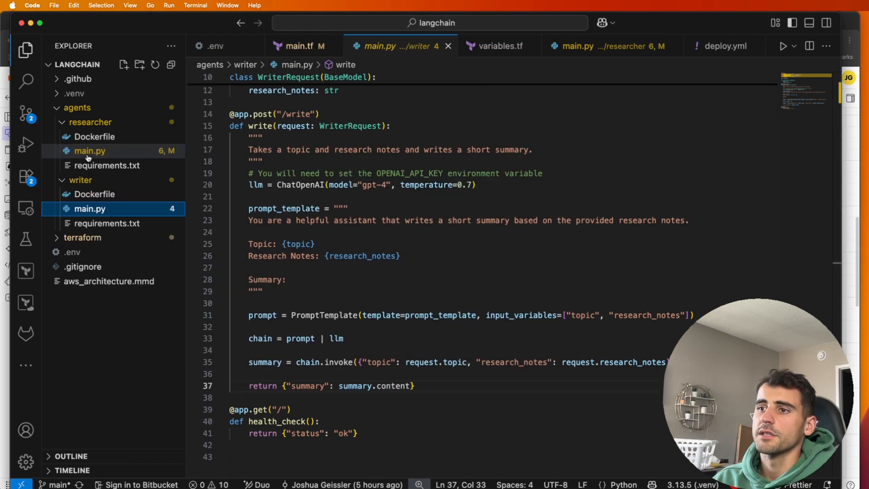
Review researcher/main.py, highlighting the search_results and results keys
{"action": "left_click", "coordinate": [609, 46]}
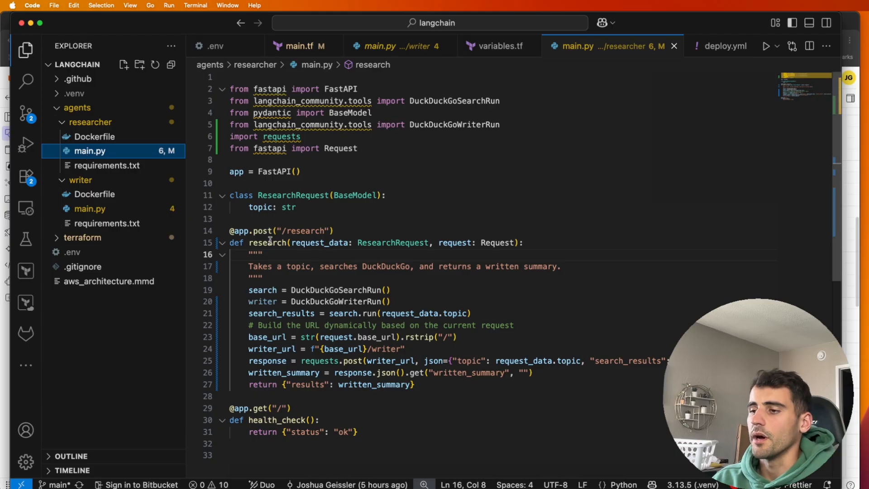
{"action": "scroll", "scroll_direction": "down", "scroll_amount": 3}
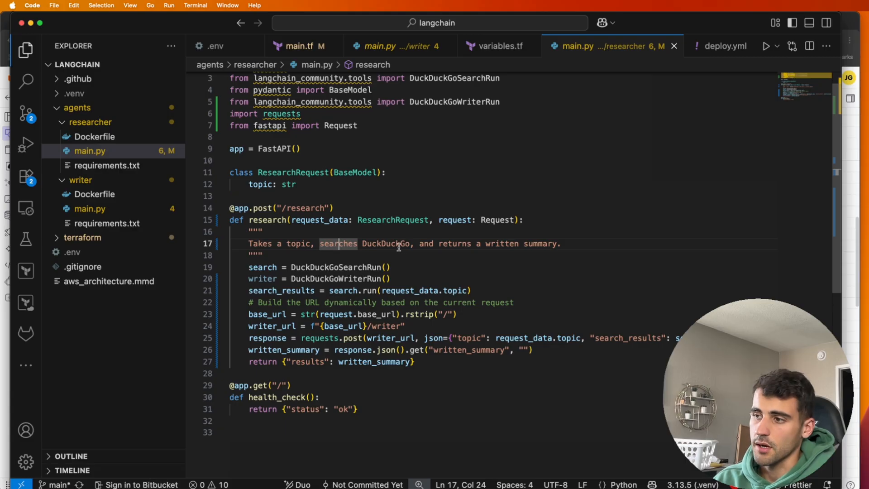
{"action": "mouse_move", "coordinate": [268, 261]}
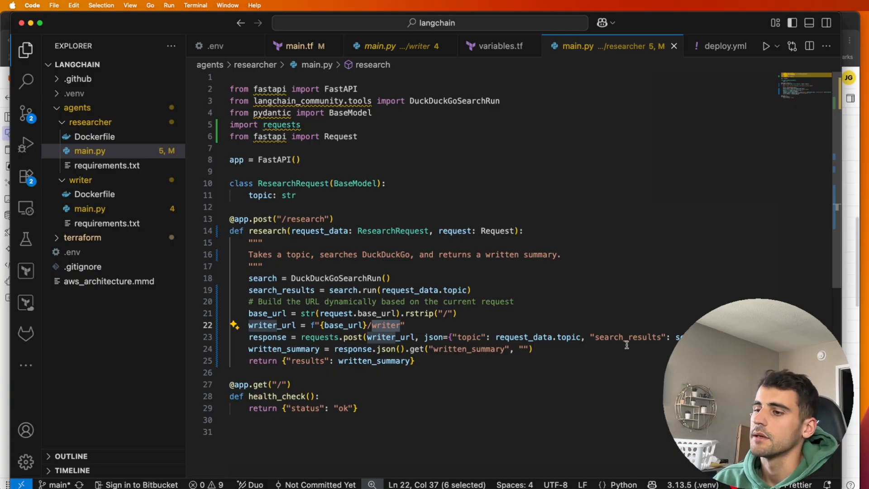
{"action": "double_click", "coordinate": [308, 361]}
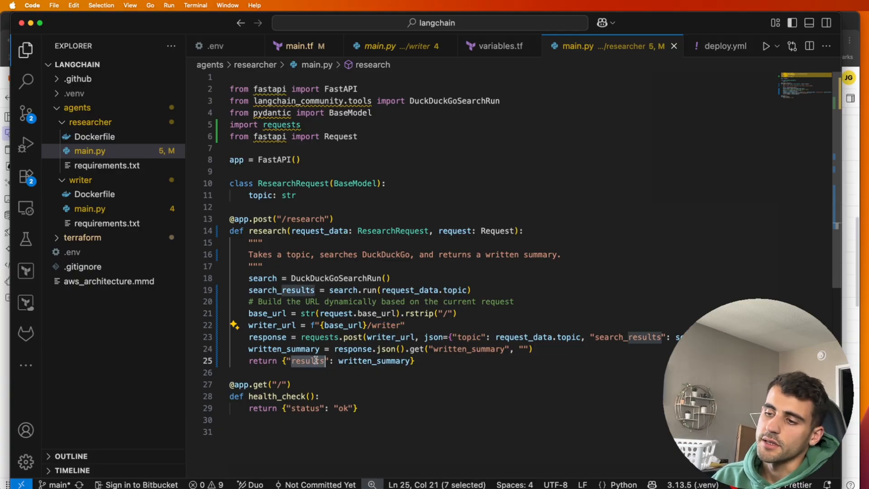
{"action": "double_click", "coordinate": [374, 361]}
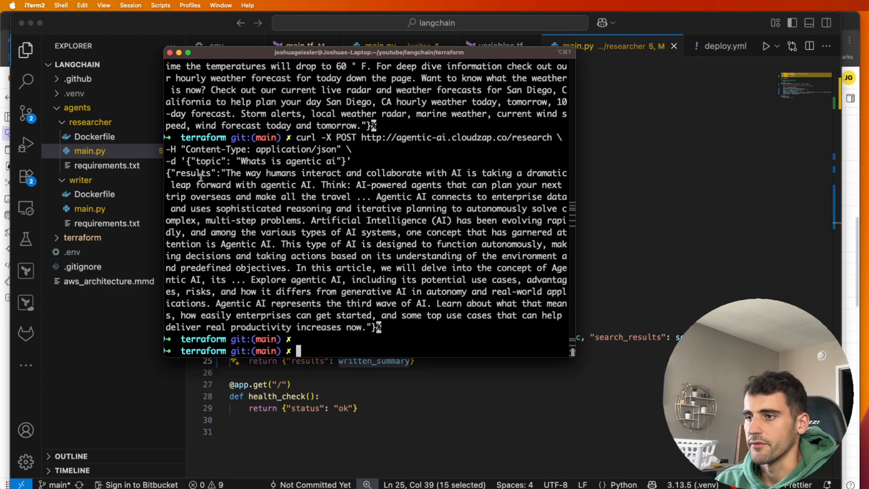
Visit Chrome's ECR page briefly, then return to the researcher agent's code
{"action": "left_click_drag", "start_coordinate": [227, 173], "coordinate": [369, 315]}
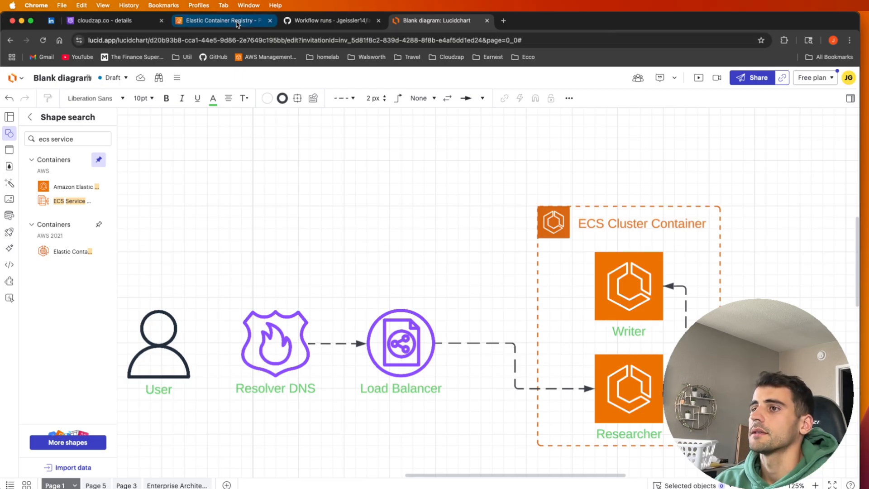
{"action": "left_click", "coordinate": [222, 20]}
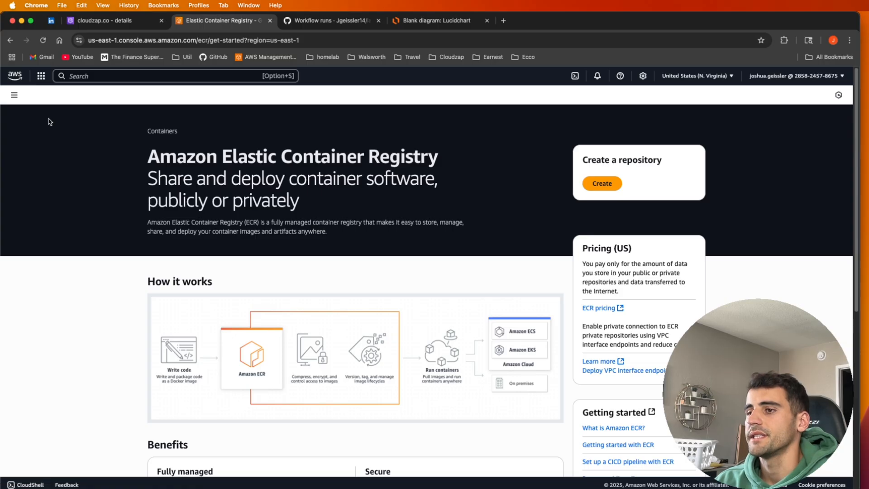
{"action": "left_click", "coordinate": [15, 95]}
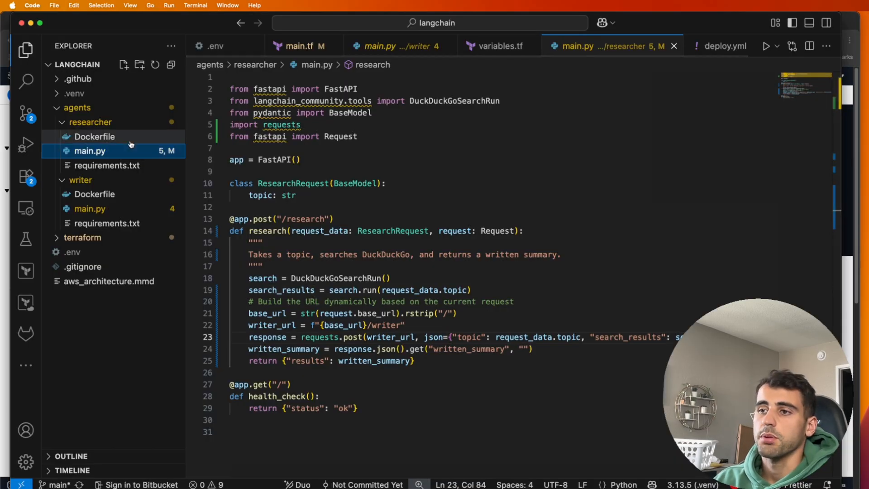
Review deploy.yml's build, tag, push and update-service workflow steps
{"action": "left_click", "coordinate": [94, 136]}
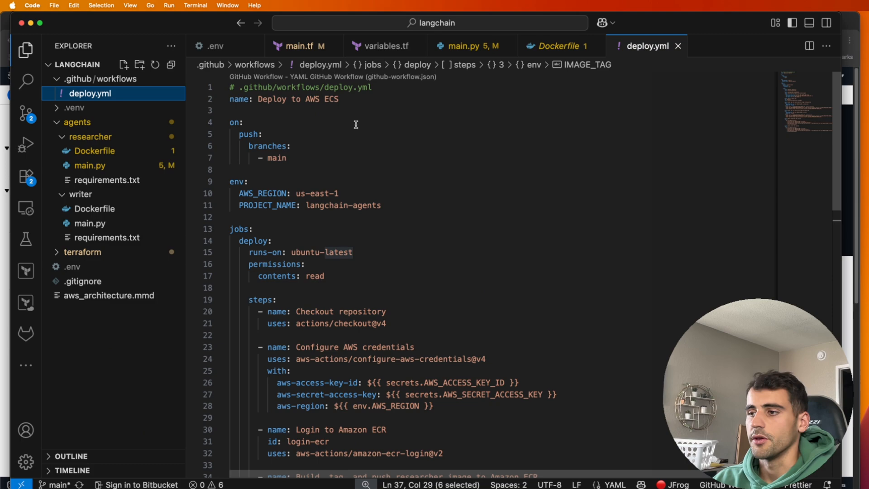
{"action": "scroll", "scroll_direction": "down", "scroll_amount": 3}
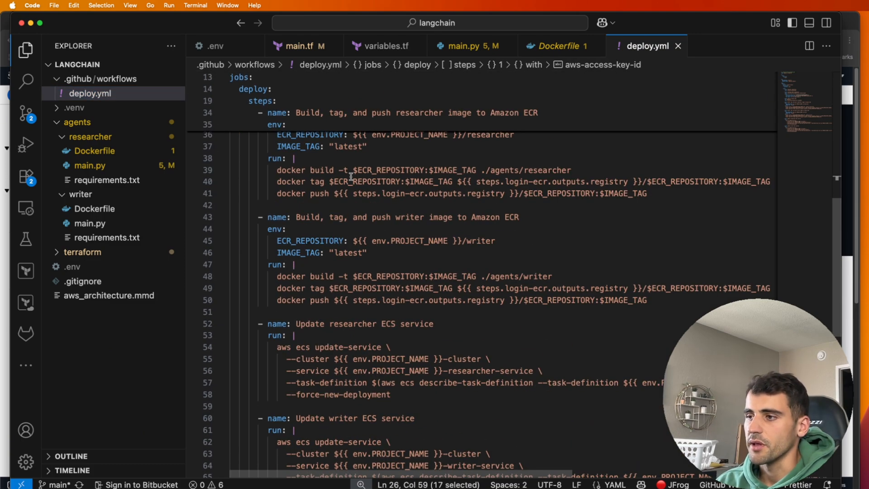
{"action": "left_click_drag", "start_coordinate": [293, 159], "coordinate": [438, 193]}
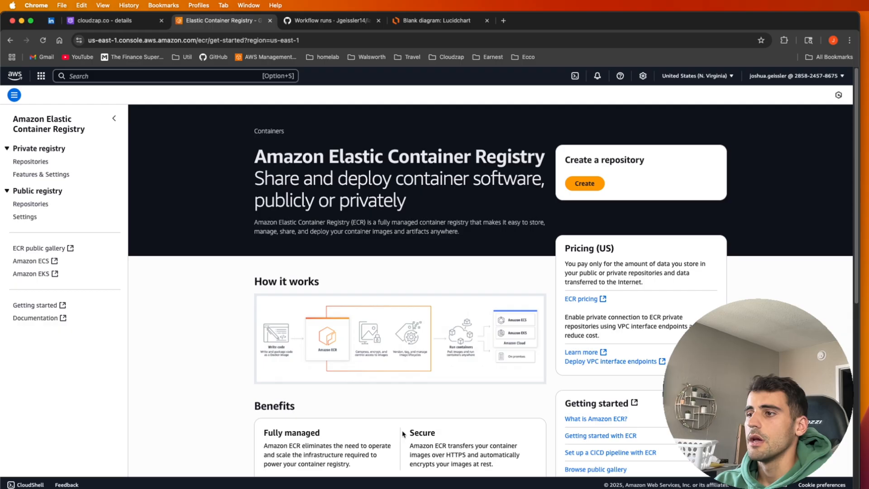
{"action": "mouse_move", "coordinate": [70, 174]}
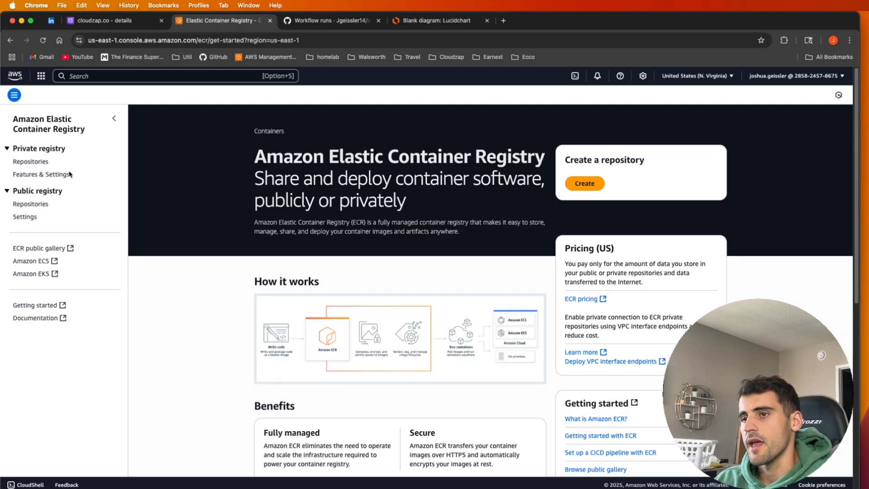
View the researcher repository's pushed image in ECR, then go to Elastic Container Service
{"action": "left_click", "coordinate": [31, 162]}
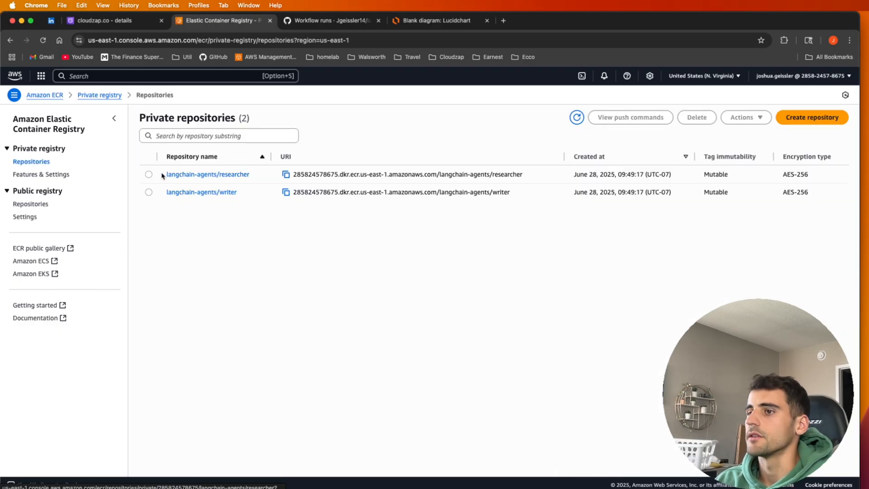
{"action": "left_click", "coordinate": [207, 173]}
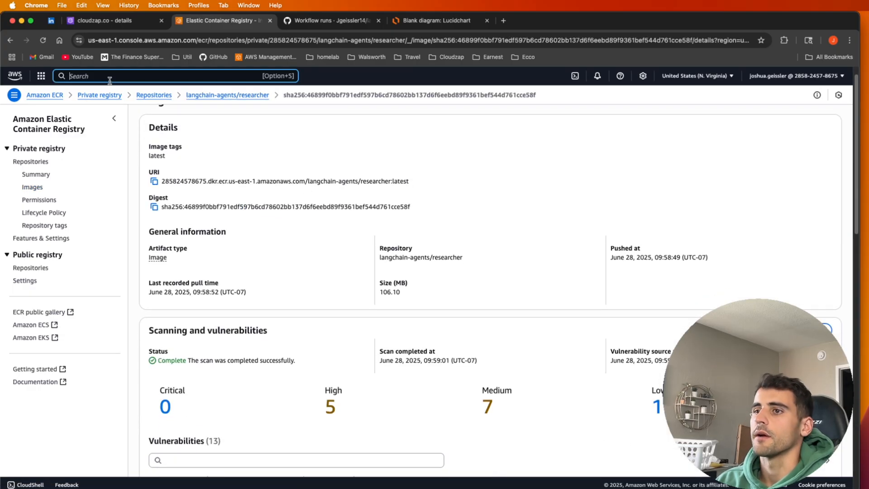
{"action": "type", "text": "ecs"}
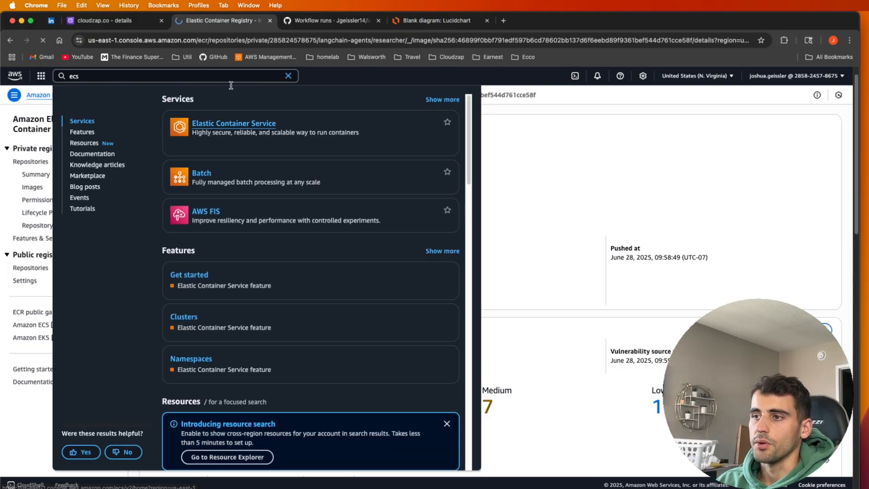
{"action": "left_click", "coordinate": [233, 123]}
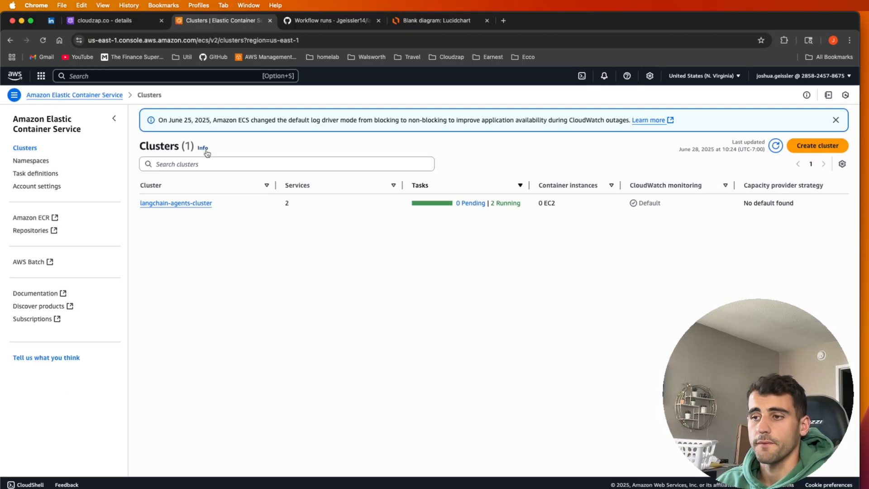
In langchain-agents-cluster, show the researcher service's running task
{"action": "left_click", "coordinate": [176, 203]}
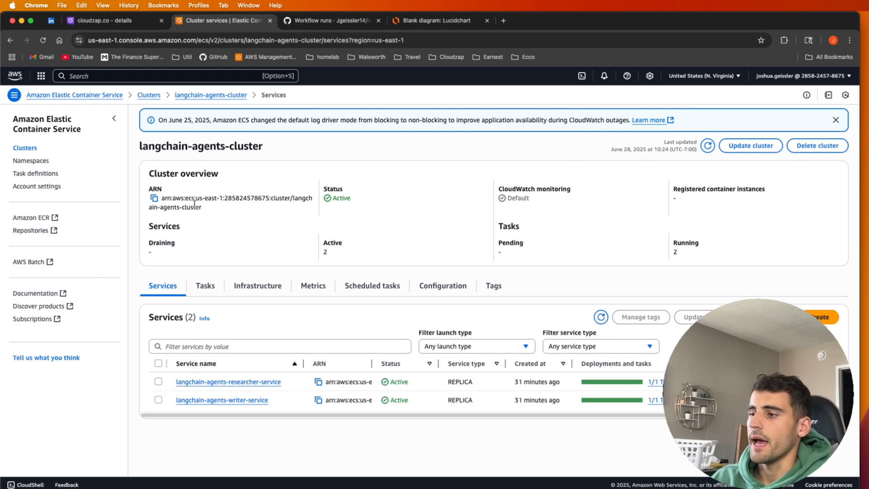
{"action": "left_click", "coordinate": [228, 381]}
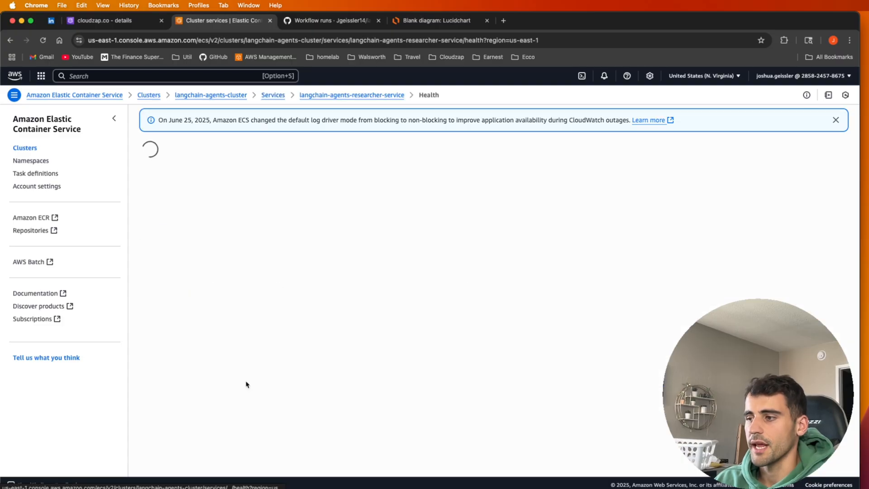
{"action": "left_click", "coordinate": [242, 232]}
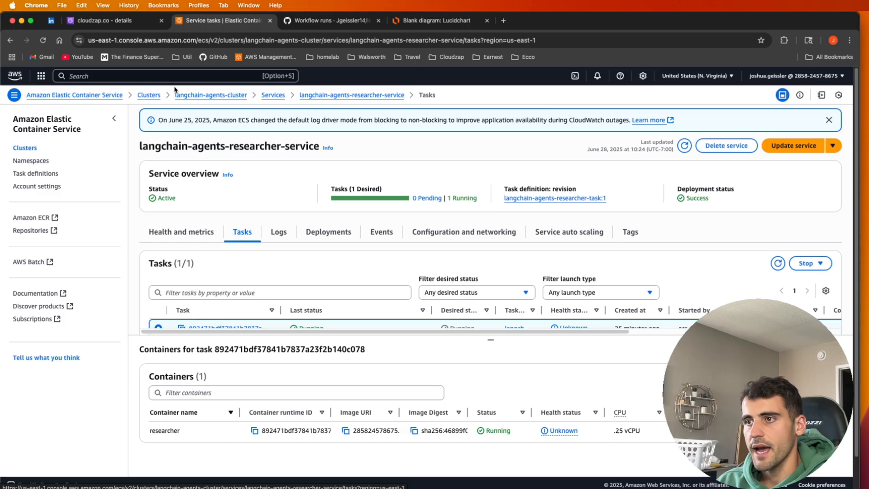
{"action": "left_click", "coordinate": [167, 76]}
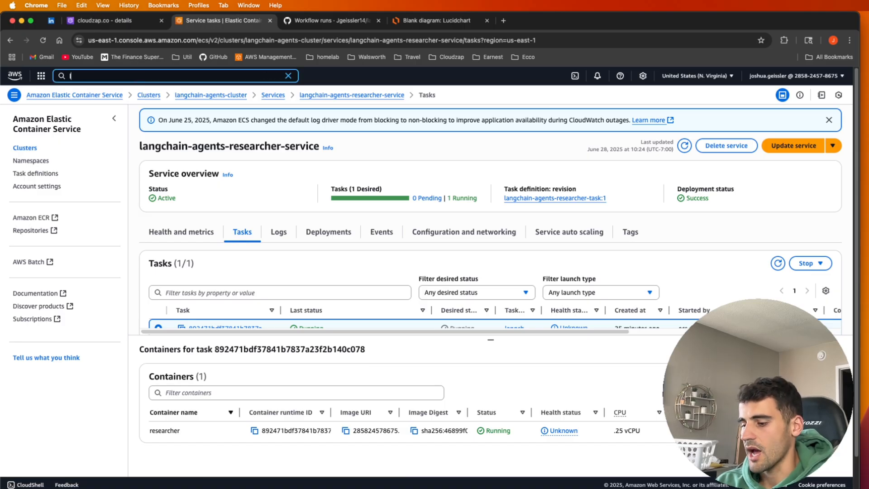
Find langchain-agents-alb under EC2 Load balancers and scroll to its Listeners and rules
{"action": "type", "text": "load balancers"}
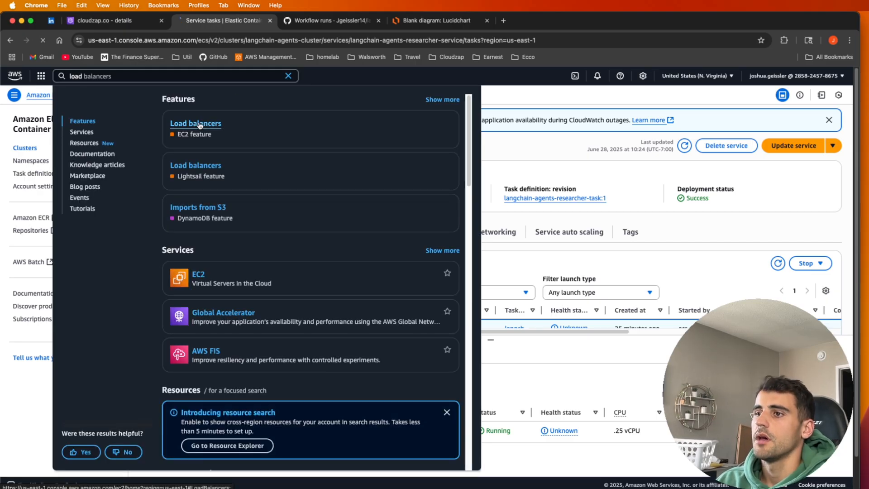
{"action": "left_click", "coordinate": [196, 123]}
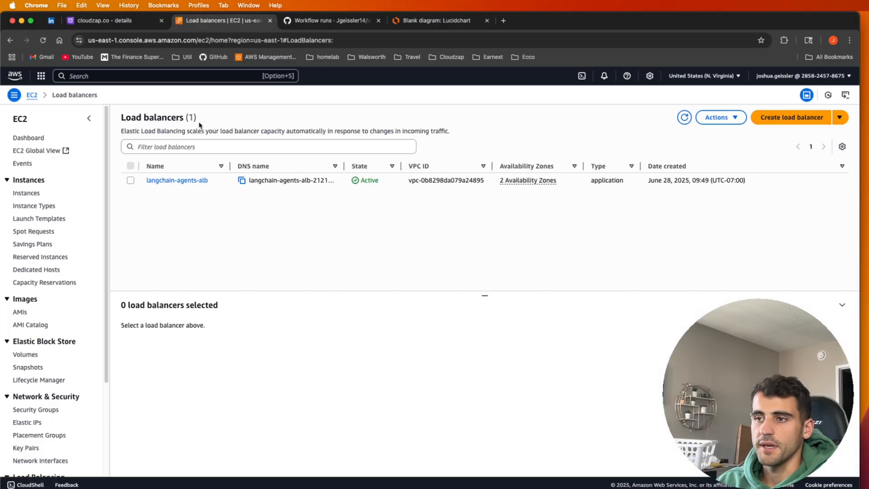
{"action": "left_click", "coordinate": [176, 181]}
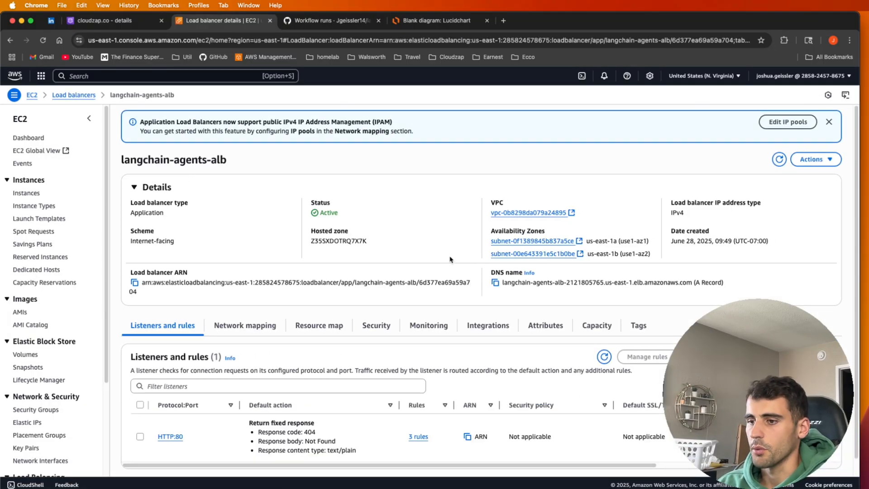
{"action": "scroll", "scroll_direction": "down", "scroll_amount": 3}
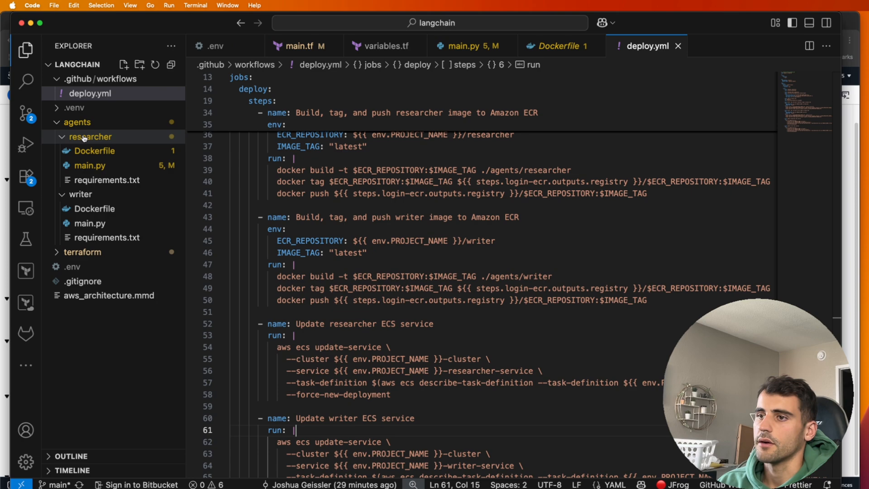
{"action": "left_click", "coordinate": [94, 151]}
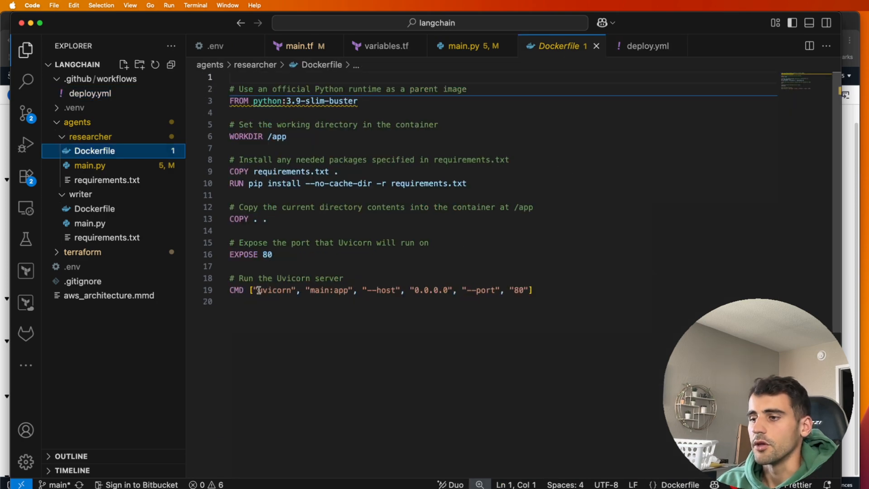
{"action": "left_click", "coordinate": [509, 290]}
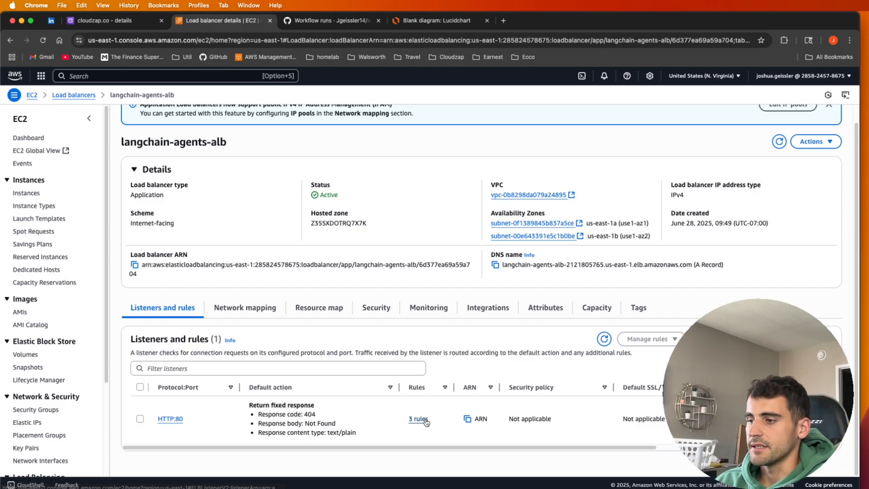
View the HTTP:80 listener's three rules and check the researcher target group's health
{"action": "left_click", "coordinate": [417, 419]}
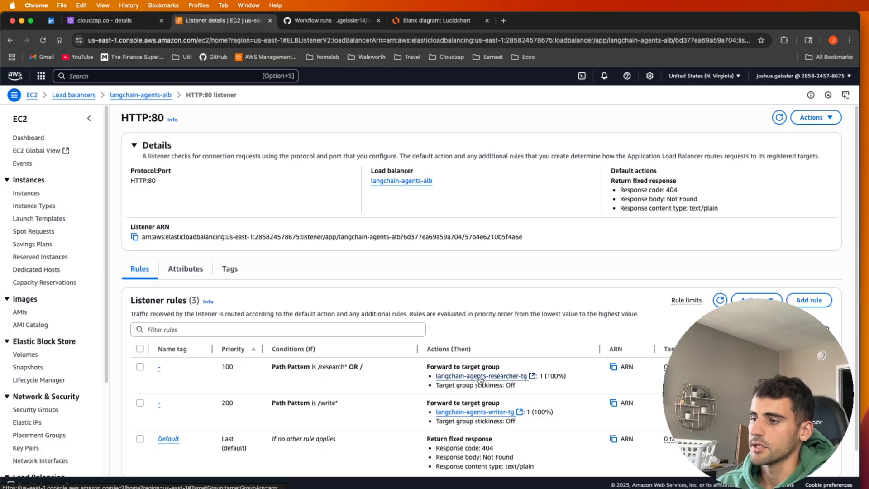
{"action": "left_click", "coordinate": [482, 376]}
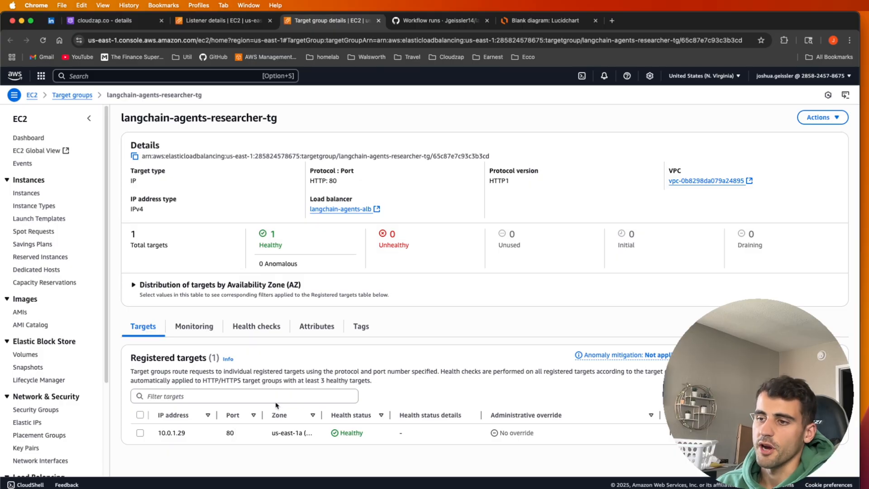
{"action": "left_click", "coordinate": [222, 21]}
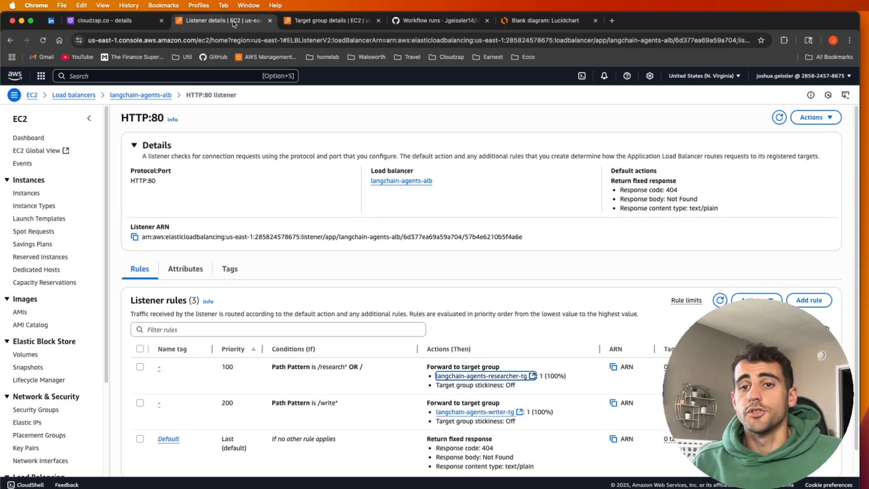